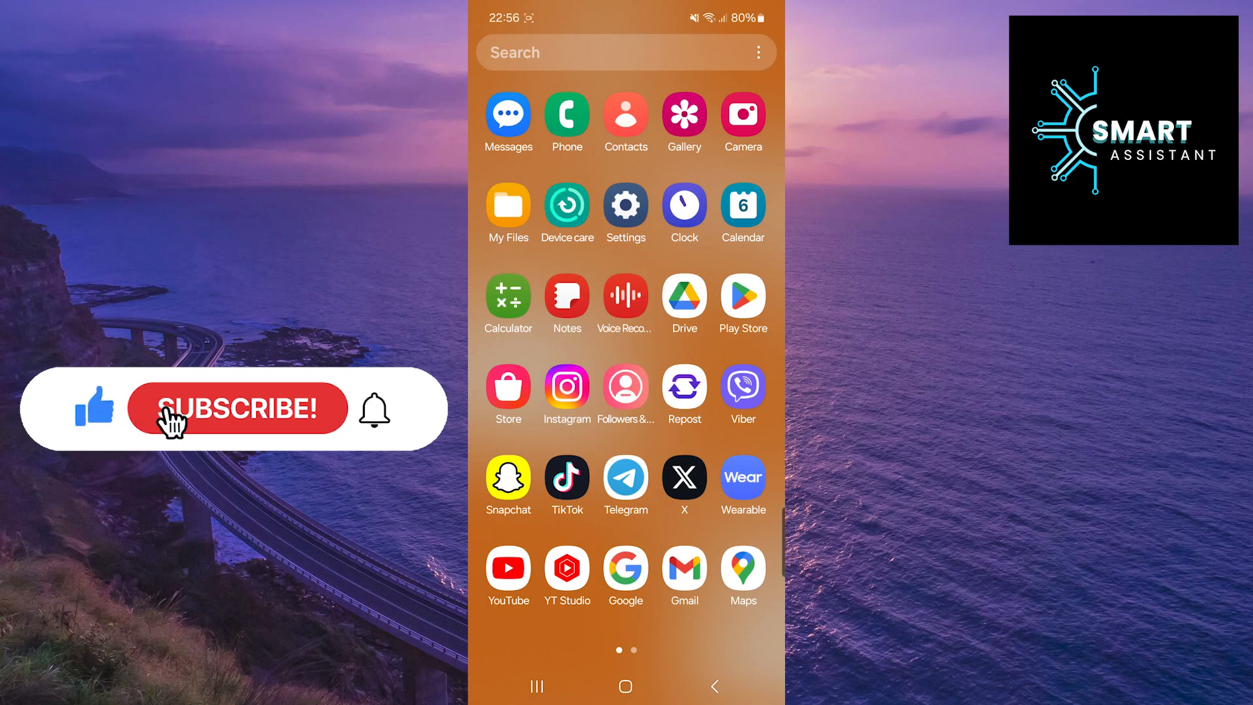
Step: Launch the X app from the home screen to show the For you timeline
left_click(238, 409)
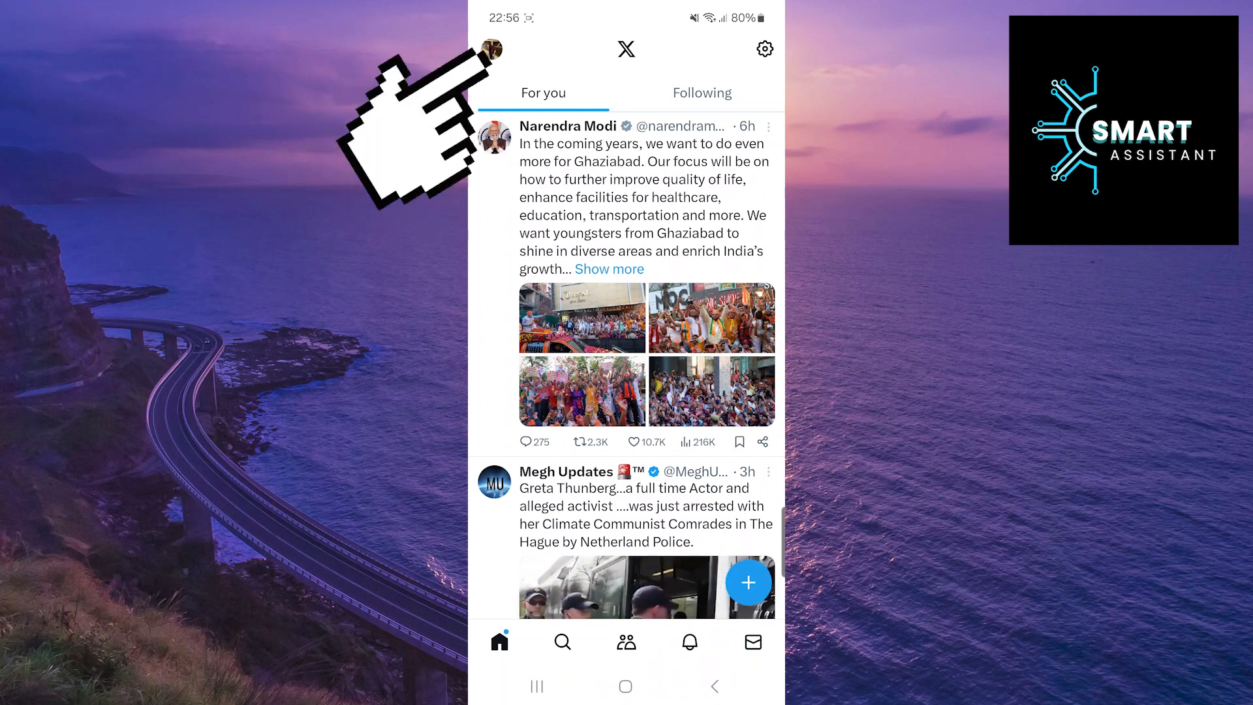
Step: Open Settings and privacy through the profile menu's Settings & Support section
left_click(496, 49)
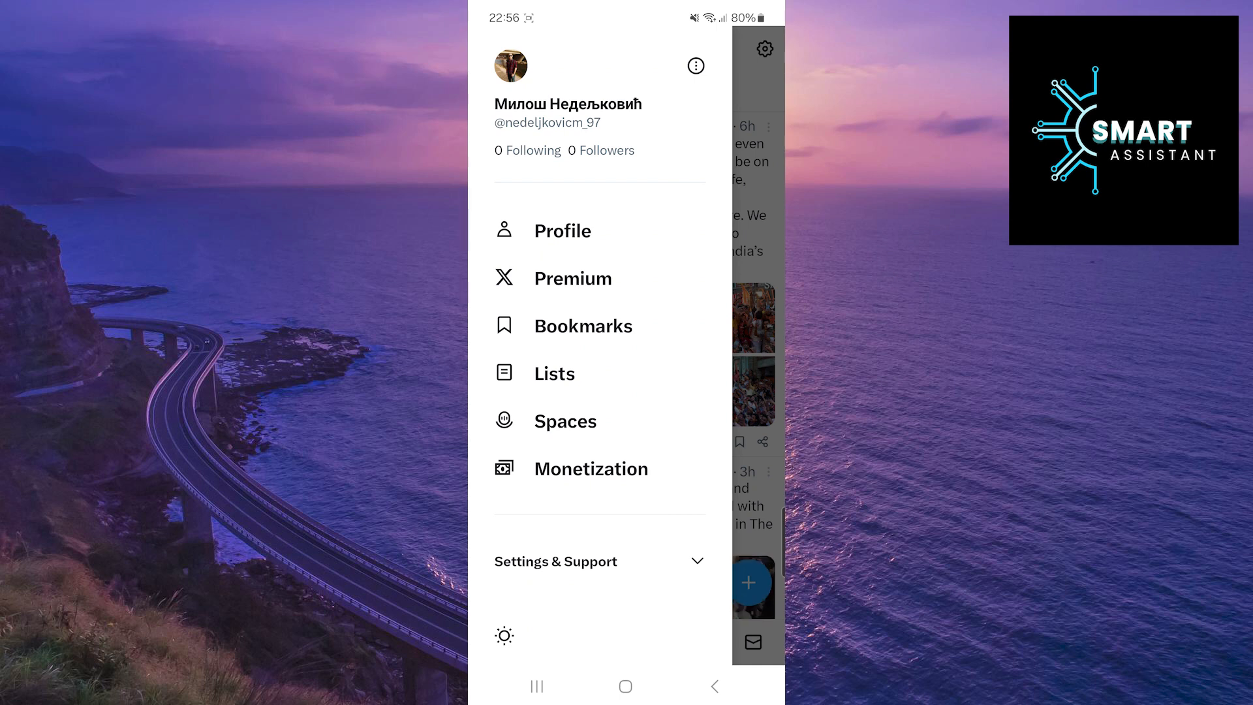
left_click(600, 562)
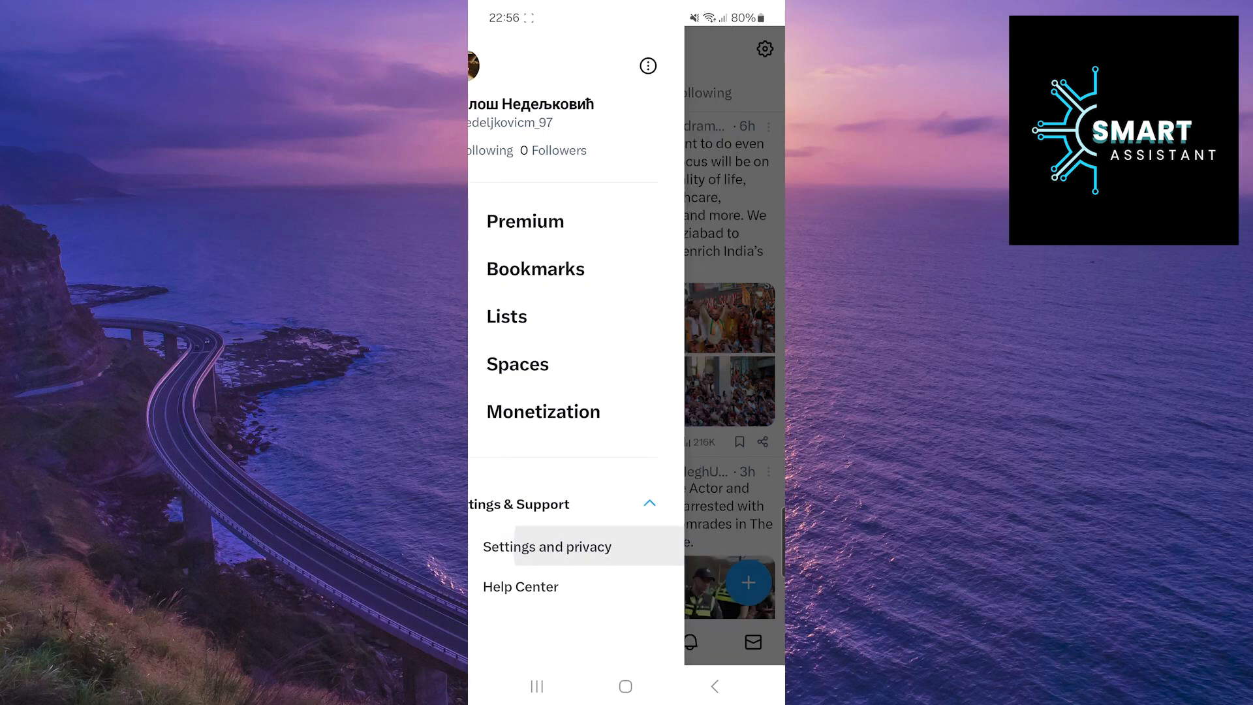
left_click(548, 547)
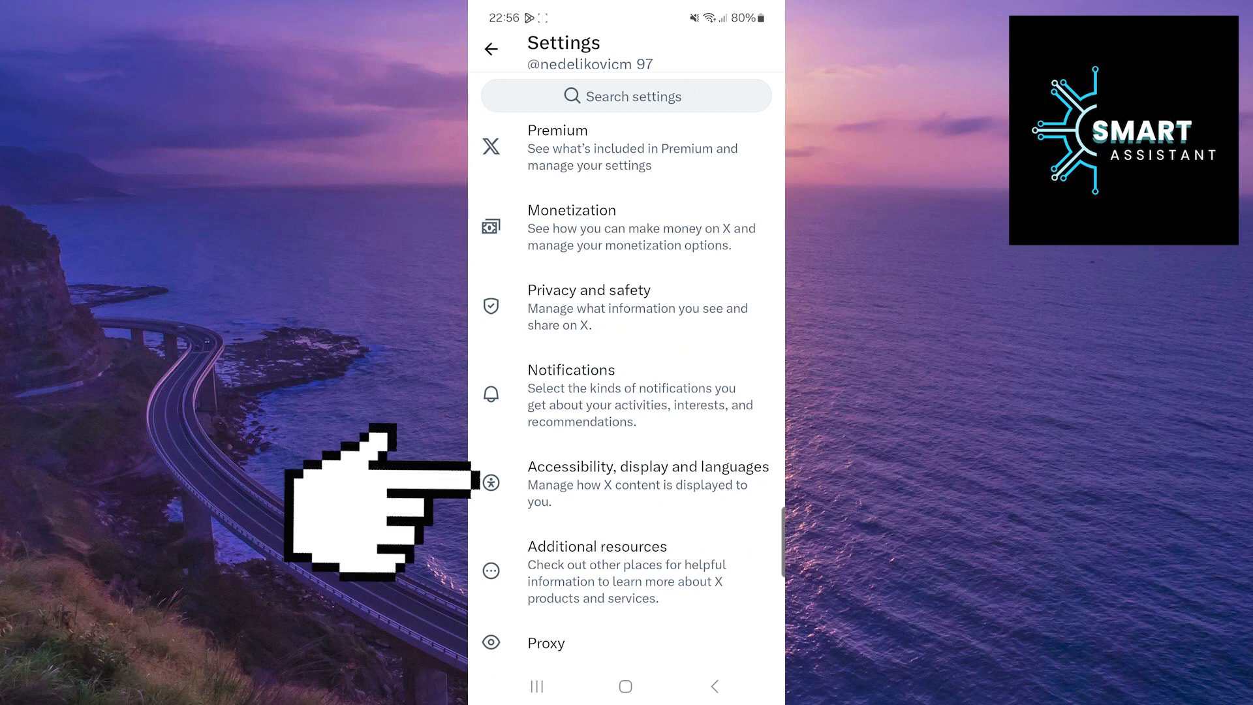
Step: Open Display under Accessibility, display and languages
left_click(649, 467)
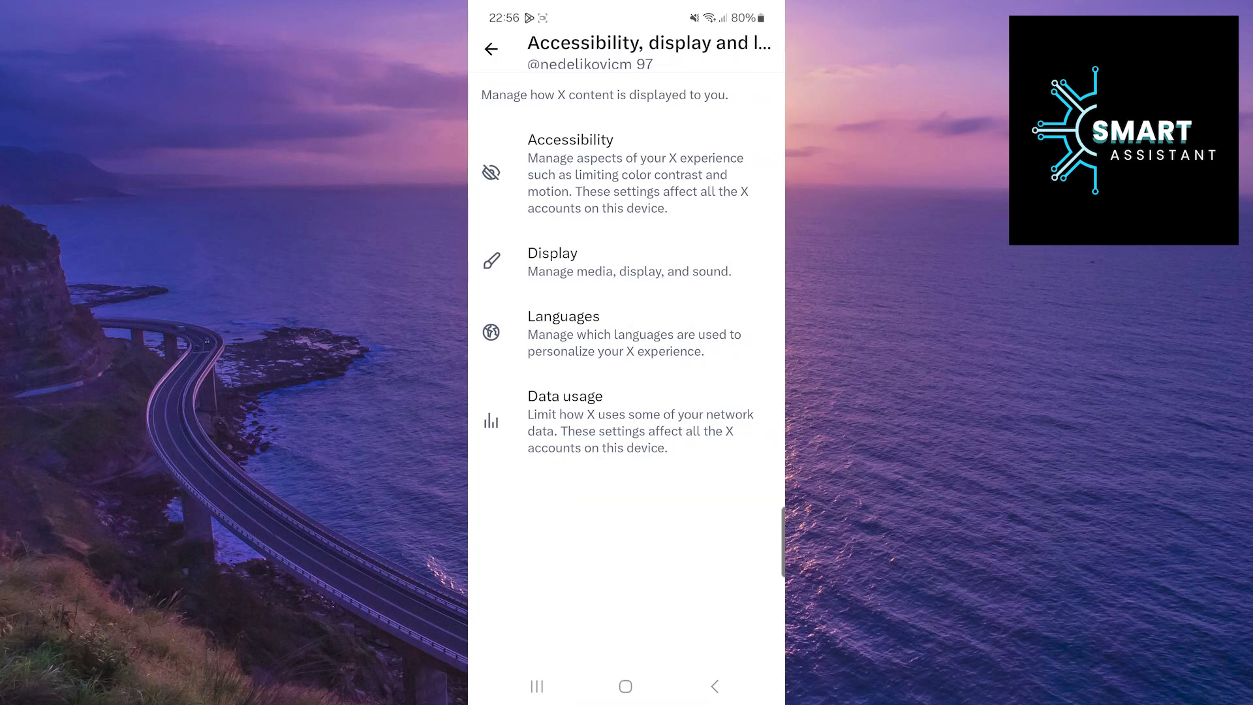
left_click(642, 261)
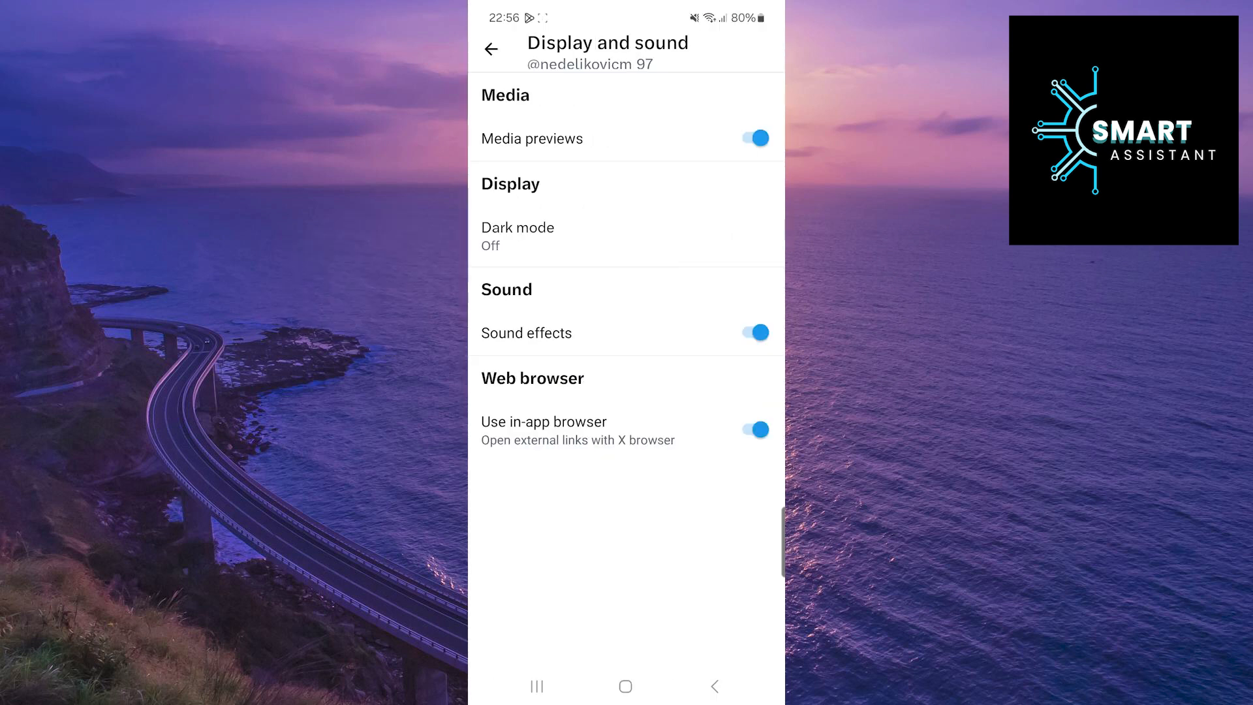
Step: Switch Dark mode to On, applying the Lights out black theme
left_click(518, 227)
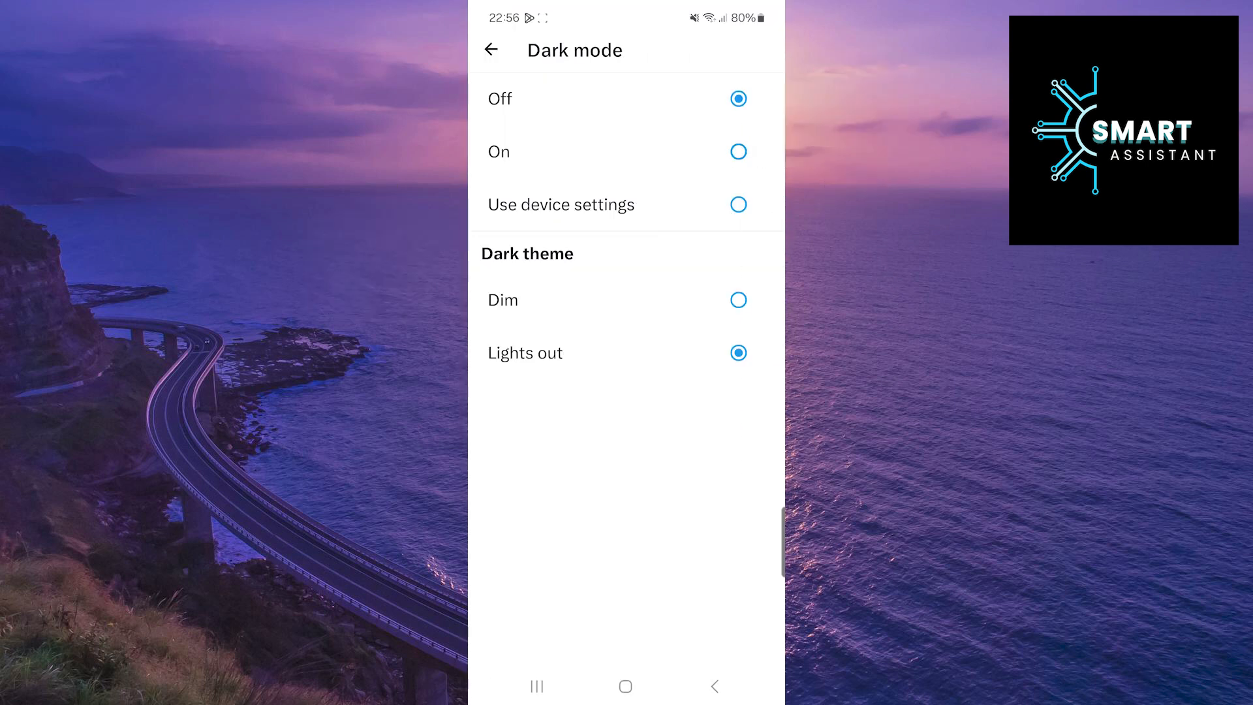
left_click(738, 151)
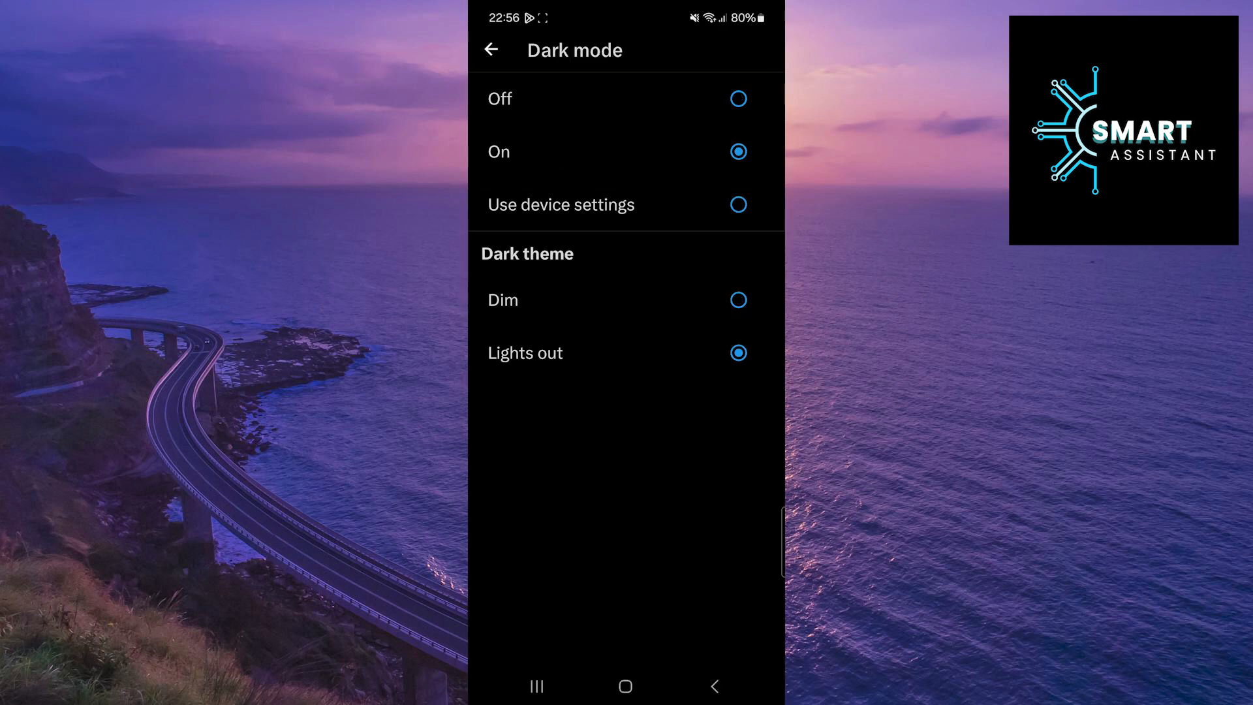